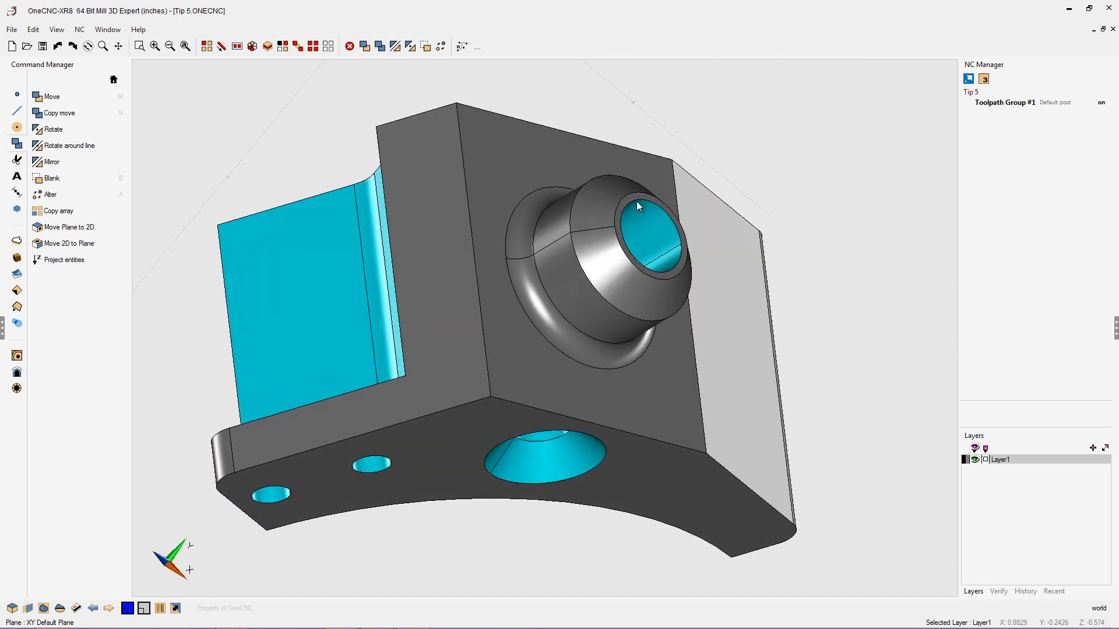
{"action": "mouse_move", "coordinate": [601, 245]}
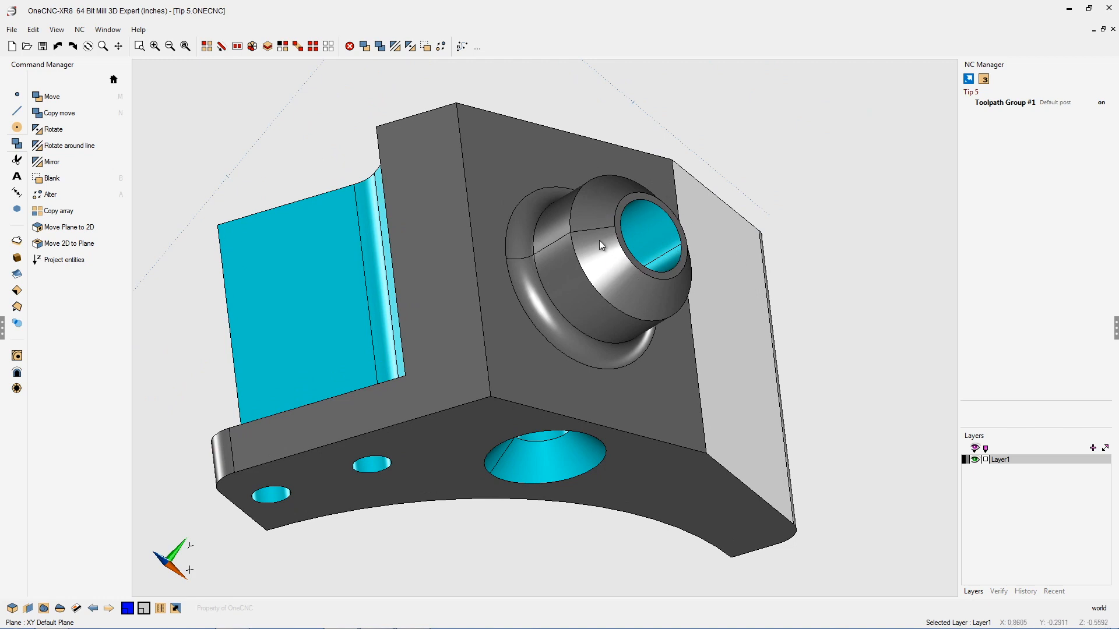
{"action": "mouse_move", "coordinate": [626, 342]}
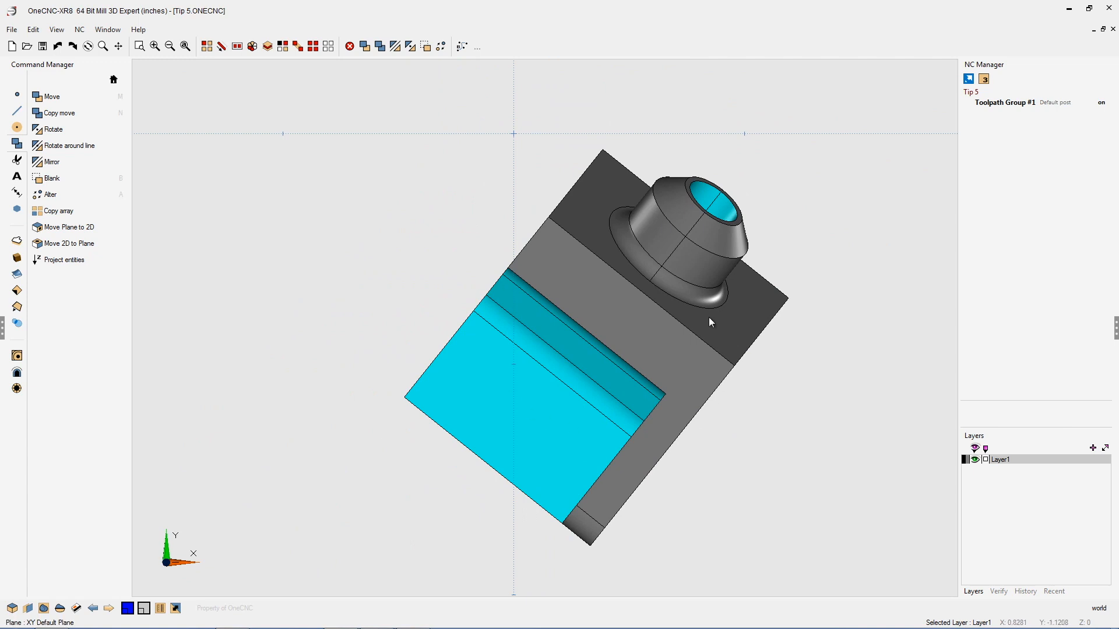
{"action": "mouse_move", "coordinate": [517, 400]}
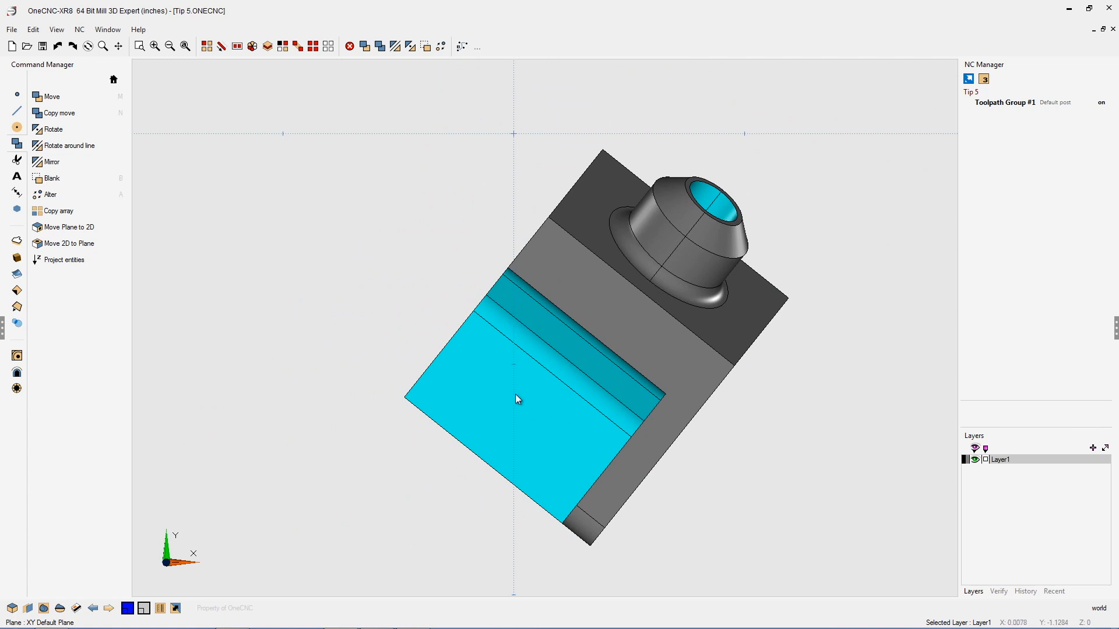
{"action": "mouse_move", "coordinate": [580, 334]}
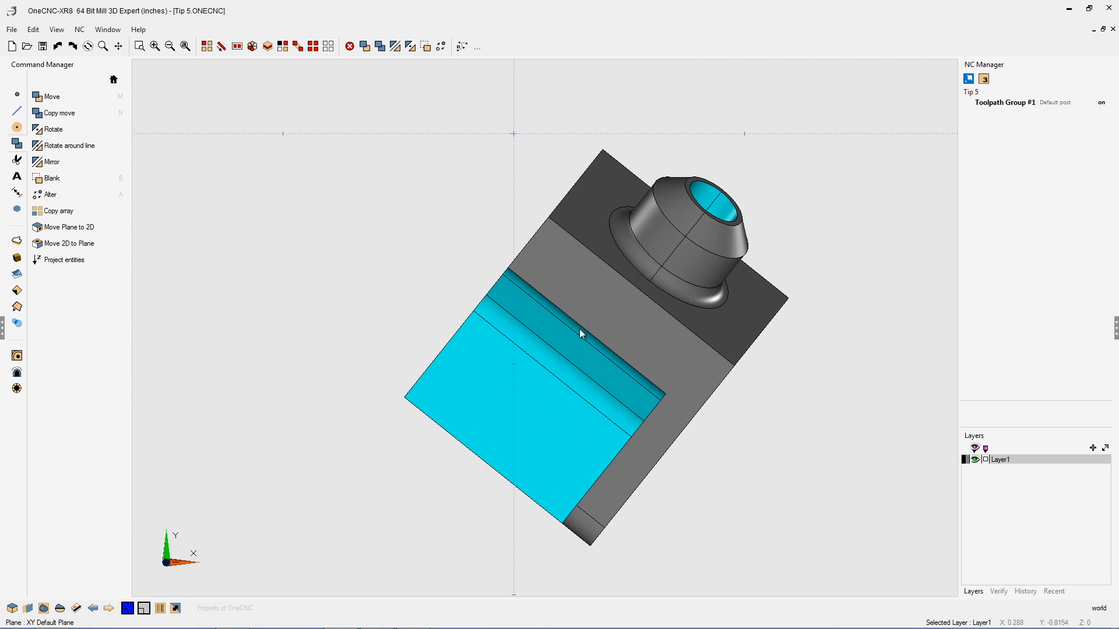
{"action": "mouse_move", "coordinate": [609, 326]}
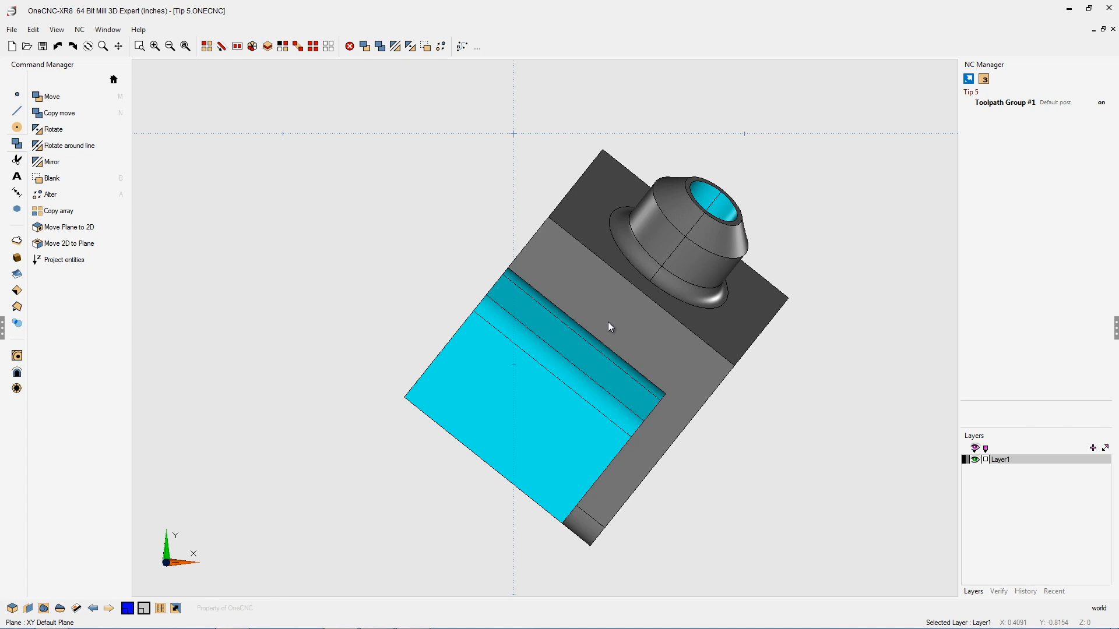
{"action": "mouse_move", "coordinate": [681, 312]}
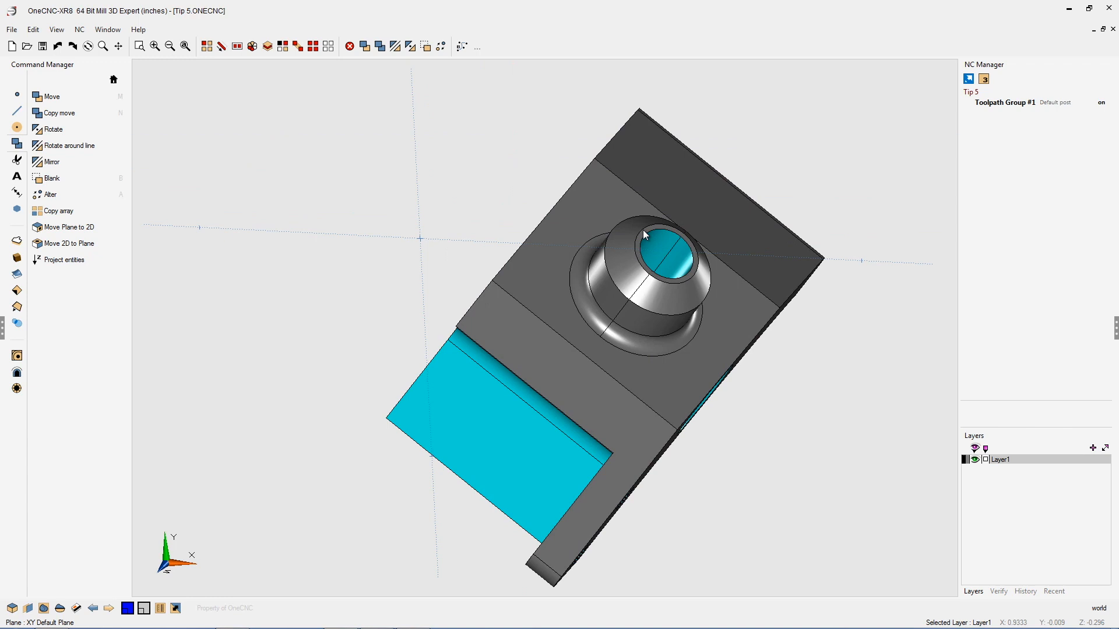
{"action": "mouse_move", "coordinate": [640, 374]}
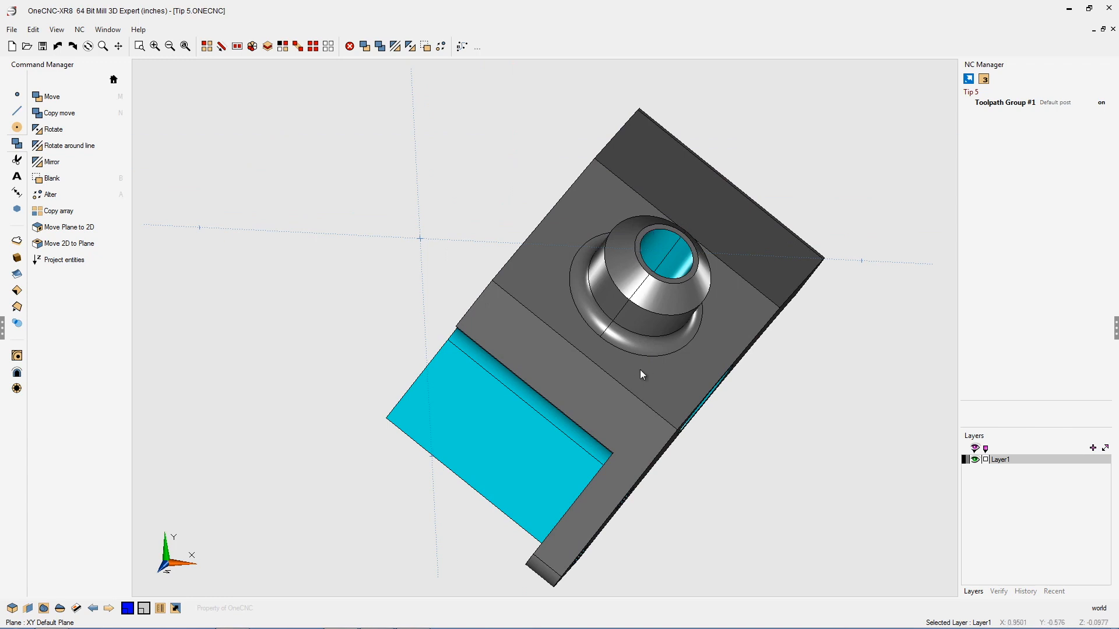
{"action": "mouse_move", "coordinate": [635, 388]}
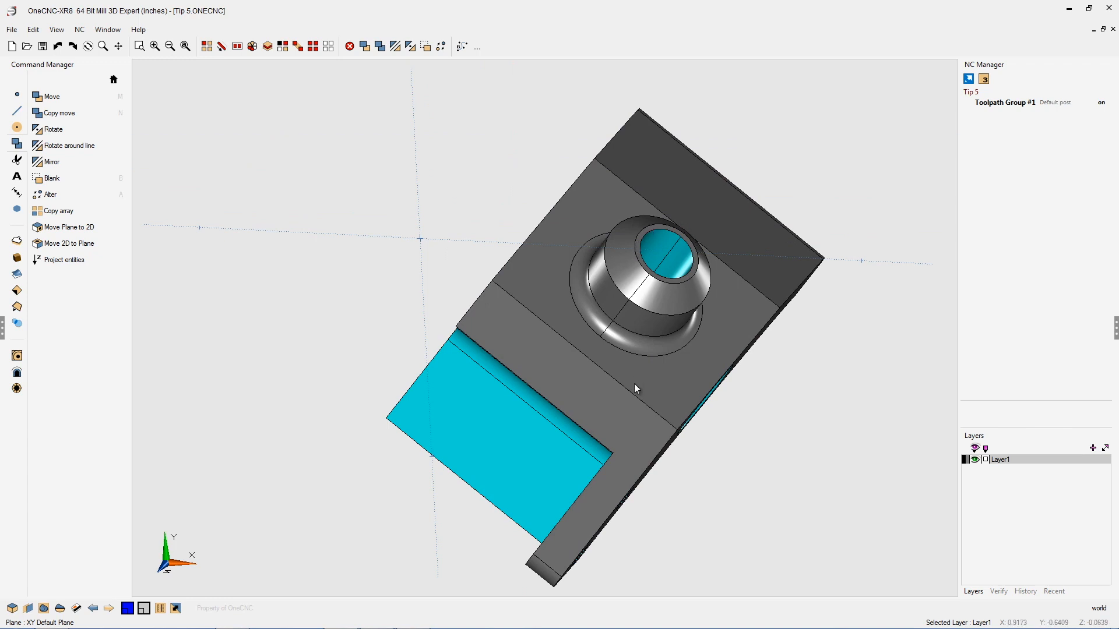
{"action": "mouse_move", "coordinate": [426, 336]}
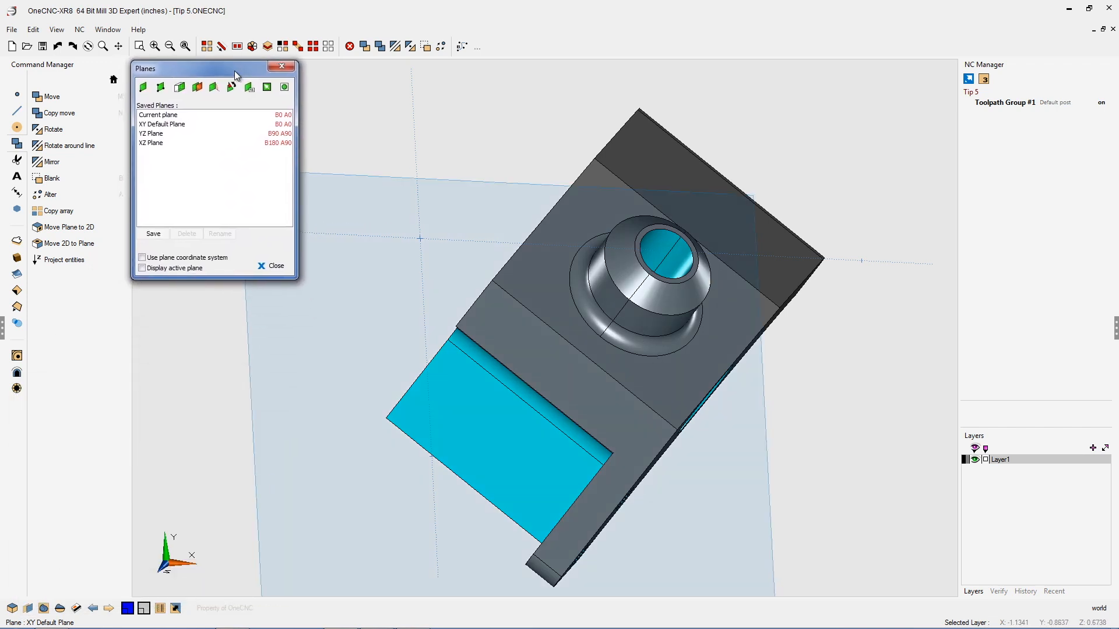
{"action": "mouse_move", "coordinate": [180, 88]}
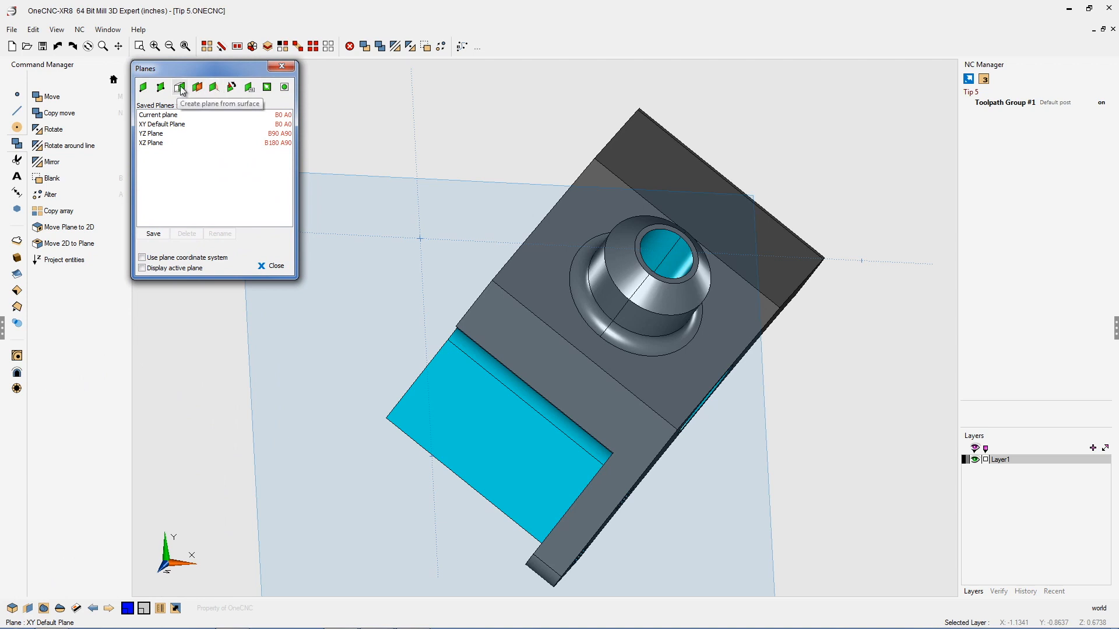
Create a working plane from the angled face with the boss and make it current.
{"action": "left_click", "coordinate": [652, 224]}
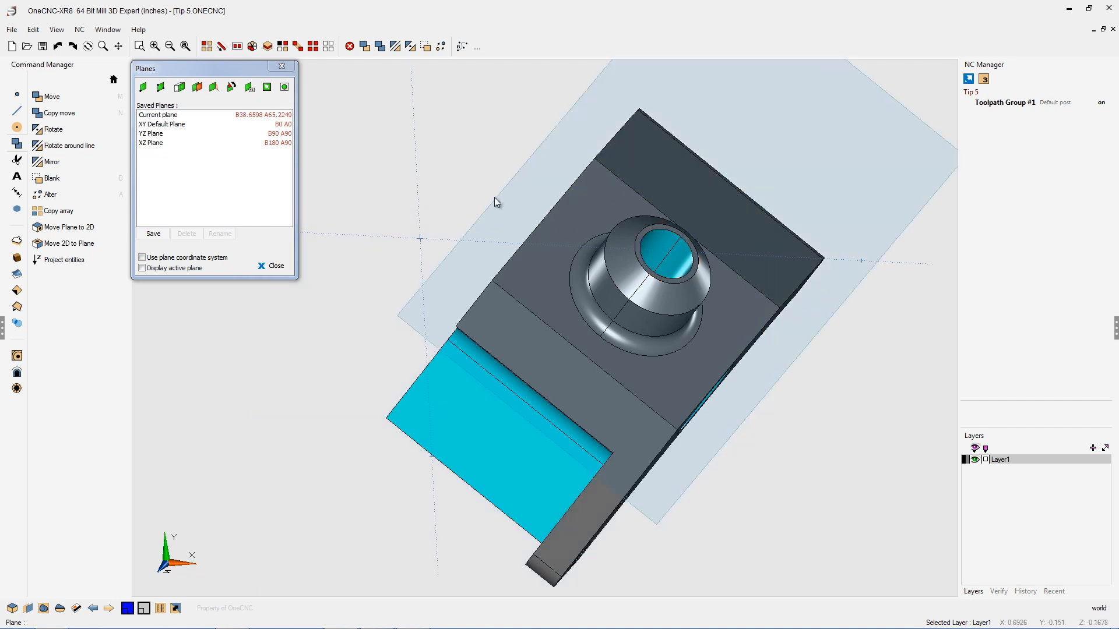
{"action": "left_click", "coordinate": [274, 265]}
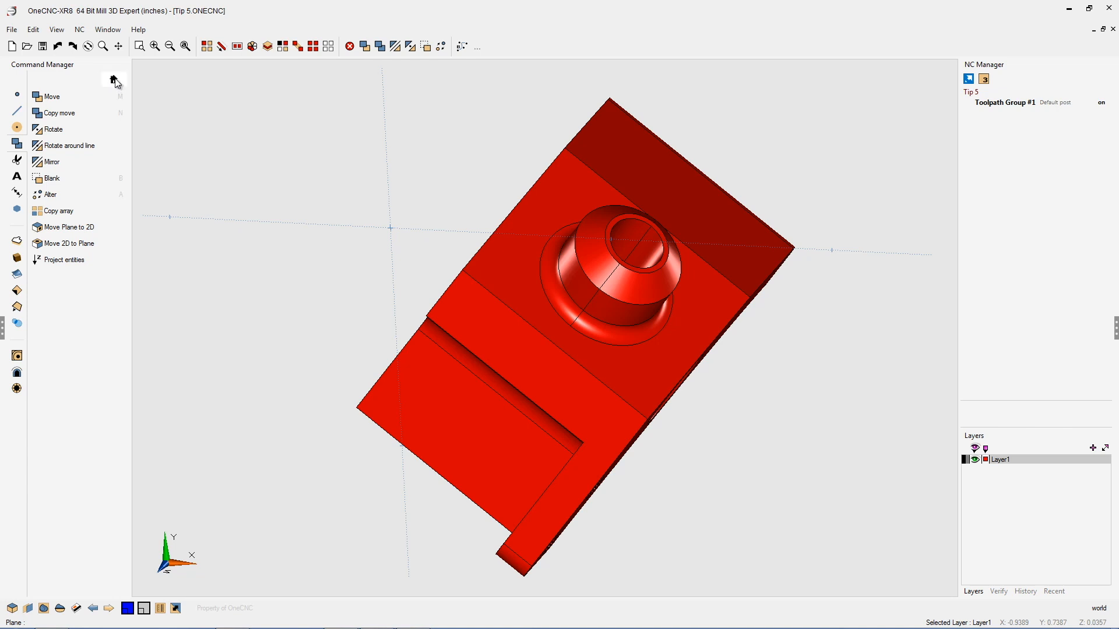
Start the Transform Move command on the whole selected part.
{"action": "left_click", "coordinate": [113, 78]}
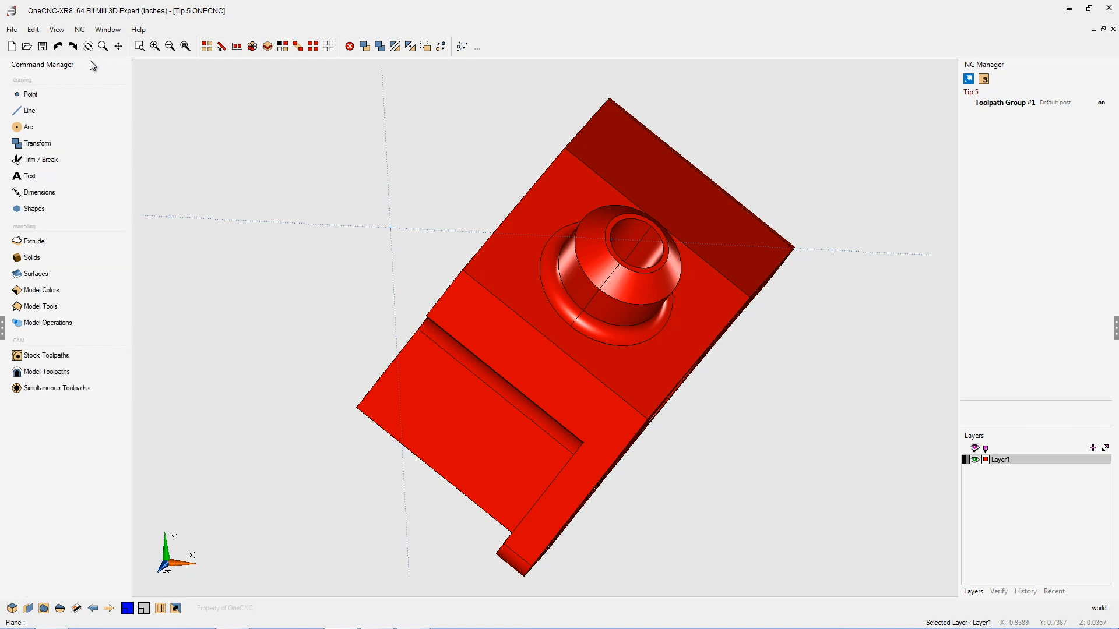
{"action": "left_click", "coordinate": [36, 142]}
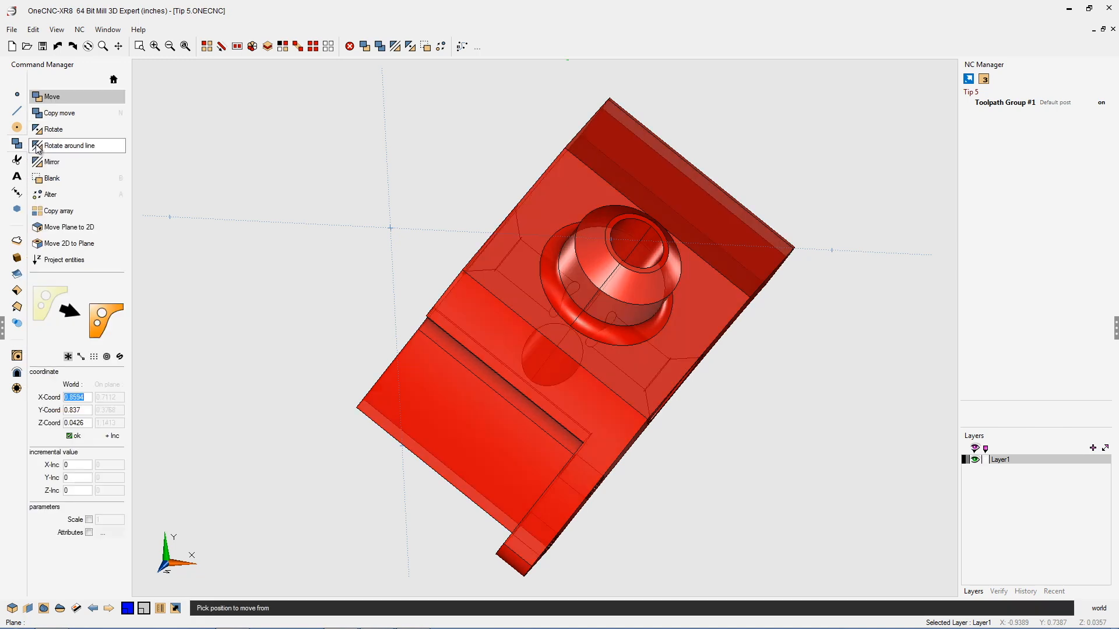
{"action": "mouse_move", "coordinate": [54, 211]}
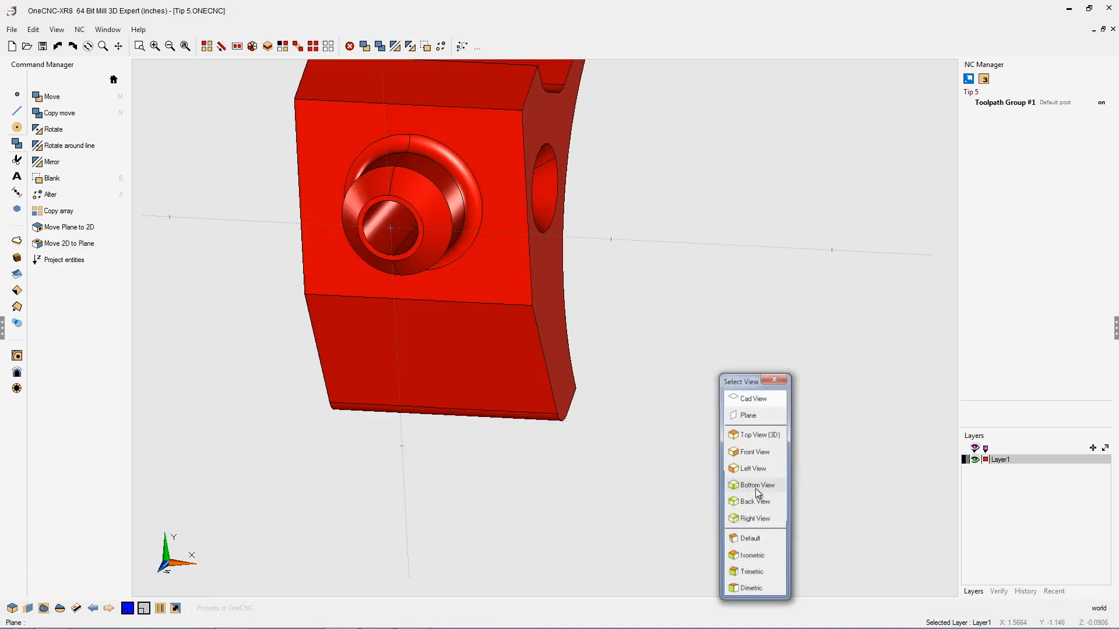
Lay the part flat with Move Plane to 2D and choose a preset view direction.
{"action": "left_click", "coordinate": [751, 452]}
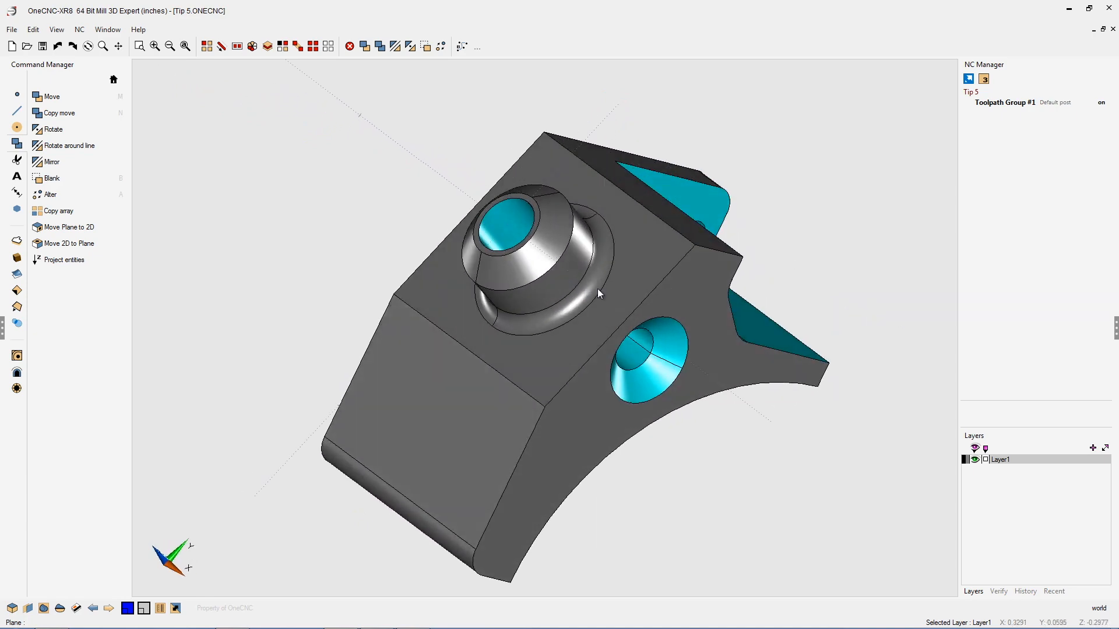
{"action": "mouse_move", "coordinate": [610, 327]}
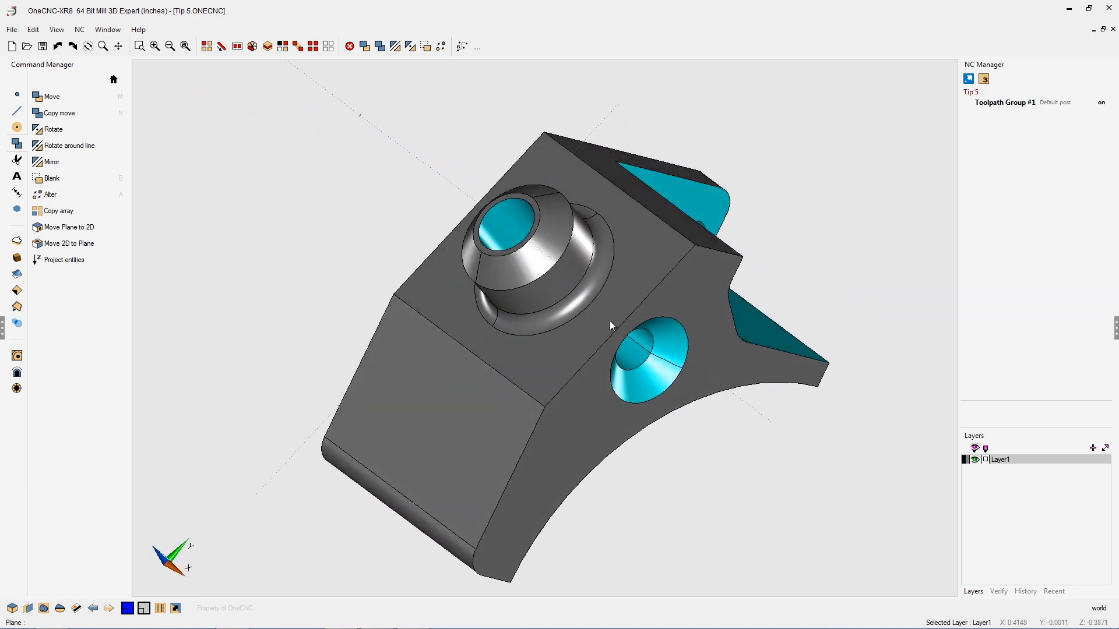